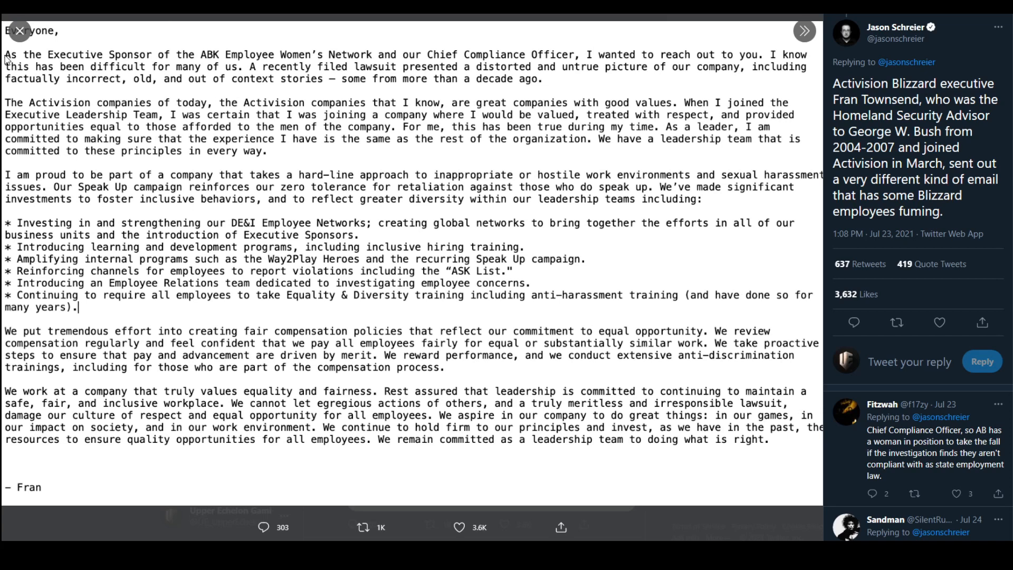
mouse_move(439, 63)
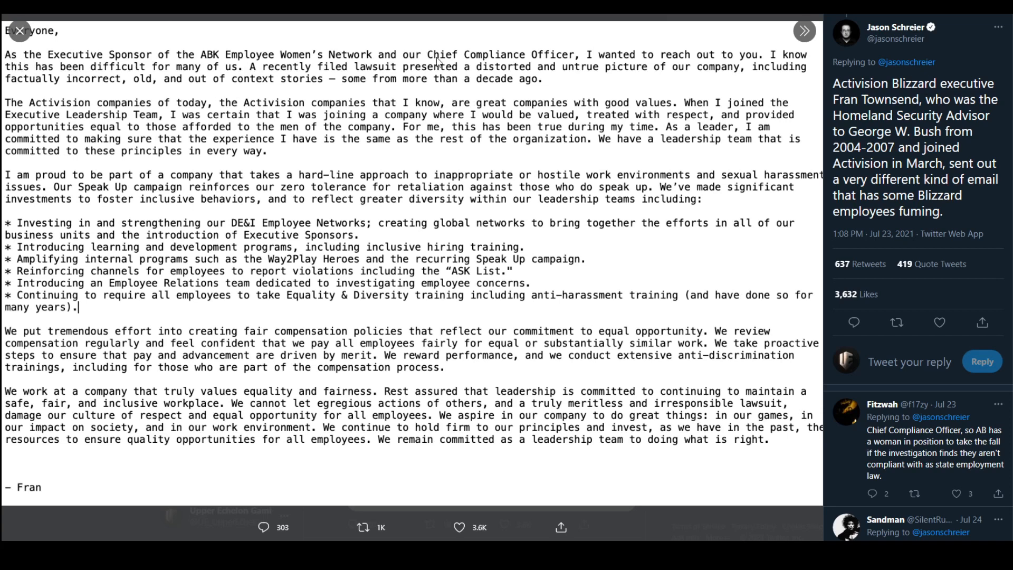
mouse_move(543, 68)
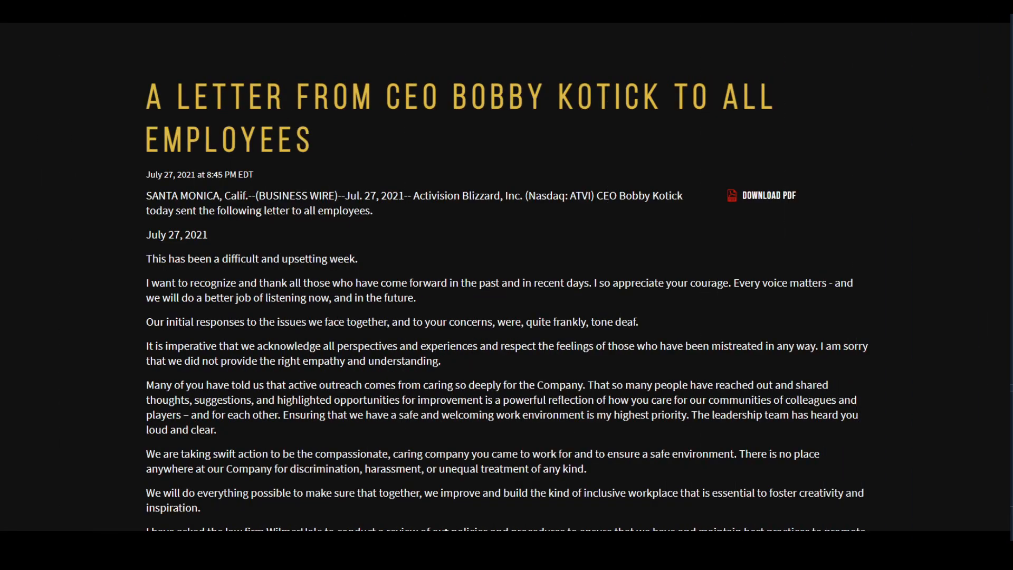
- Highlight the headline of Bobby Kotick's letter to employees and scroll down
triple_click(453, 97)
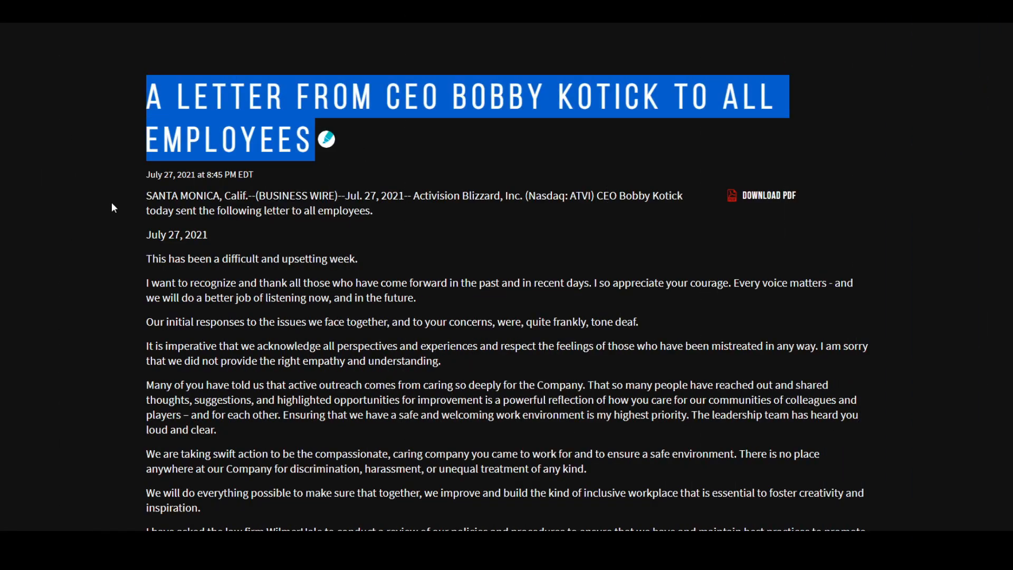
scroll(down, 3)
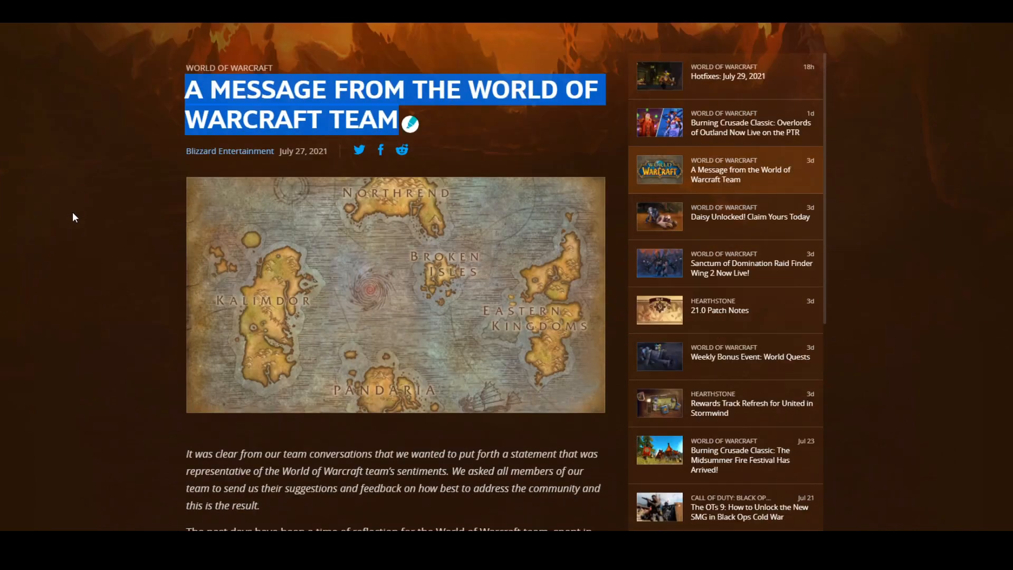
- Scroll down the World of Warcraft team's July 27, 2021 message to its opening paragraphs
scroll(down, 3)
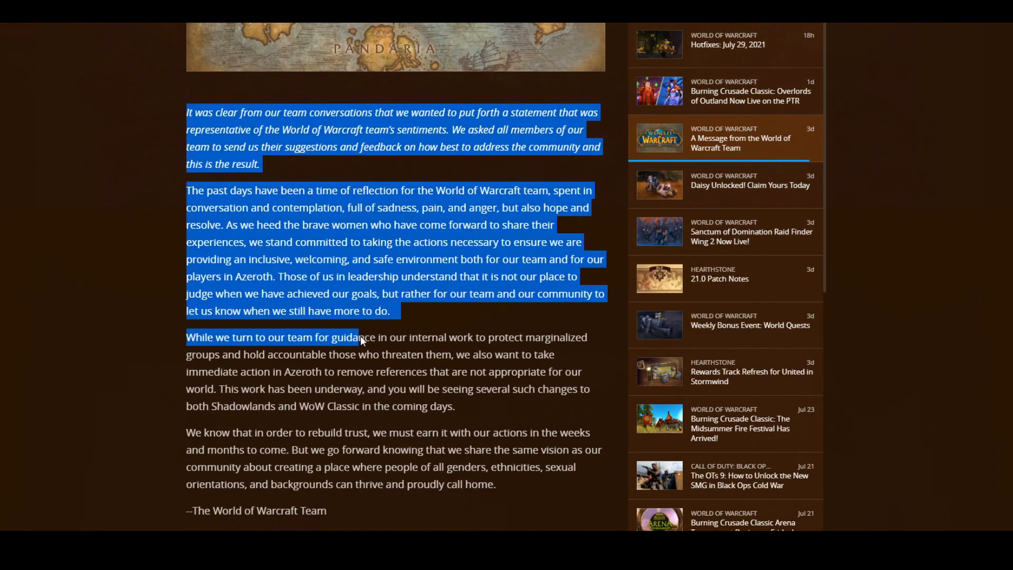